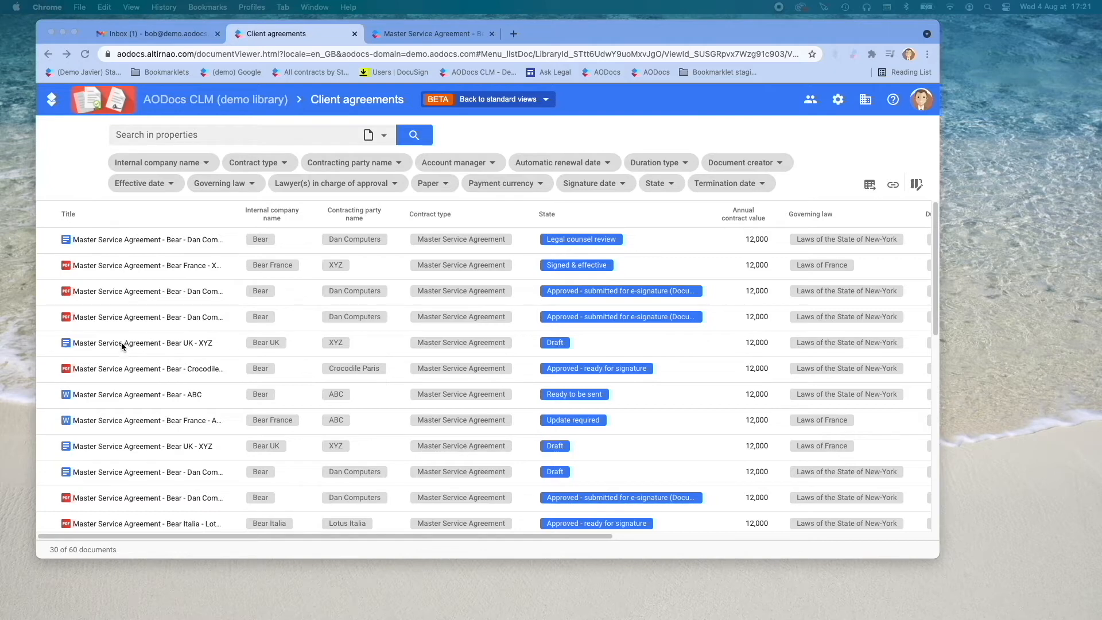
{"action": "mouse_move", "coordinate": [102, 392]}
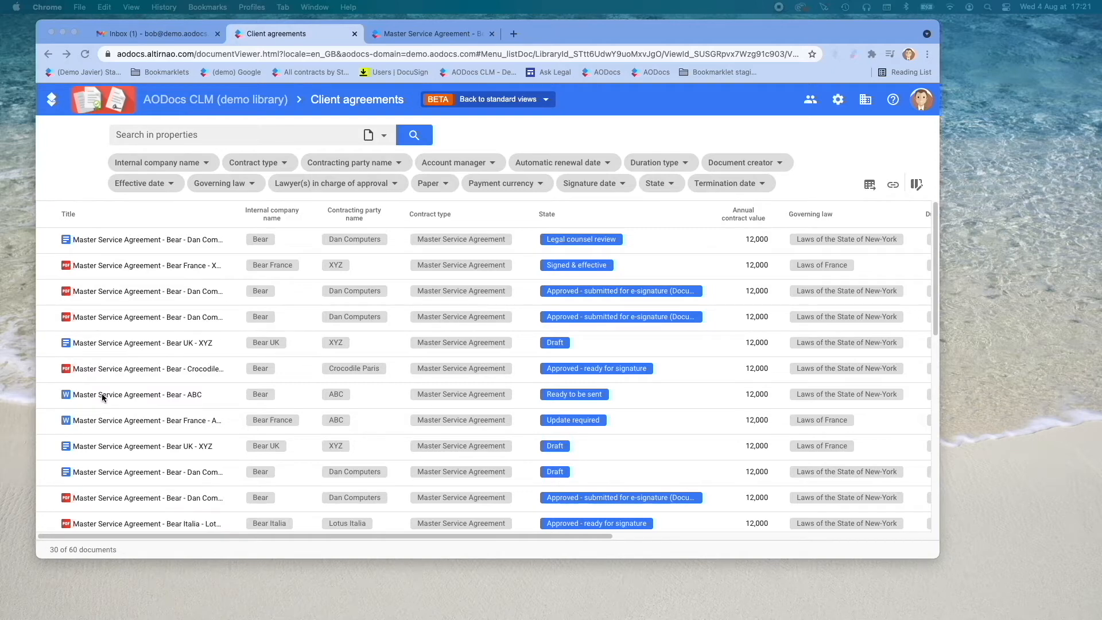
Open 'Master Service Agreement - Bear - ABC' from the Client agreements list
{"action": "left_click", "coordinate": [137, 394]}
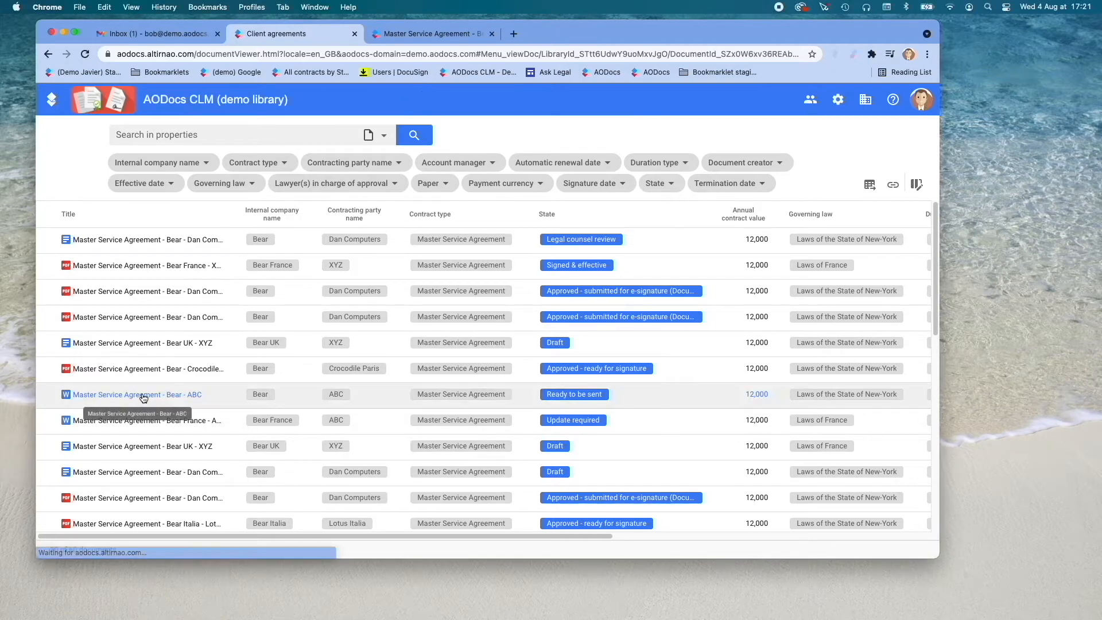
Choose to edit the Bear - ABC Word attachment in Google Docs
{"action": "left_click", "coordinate": [130, 395]}
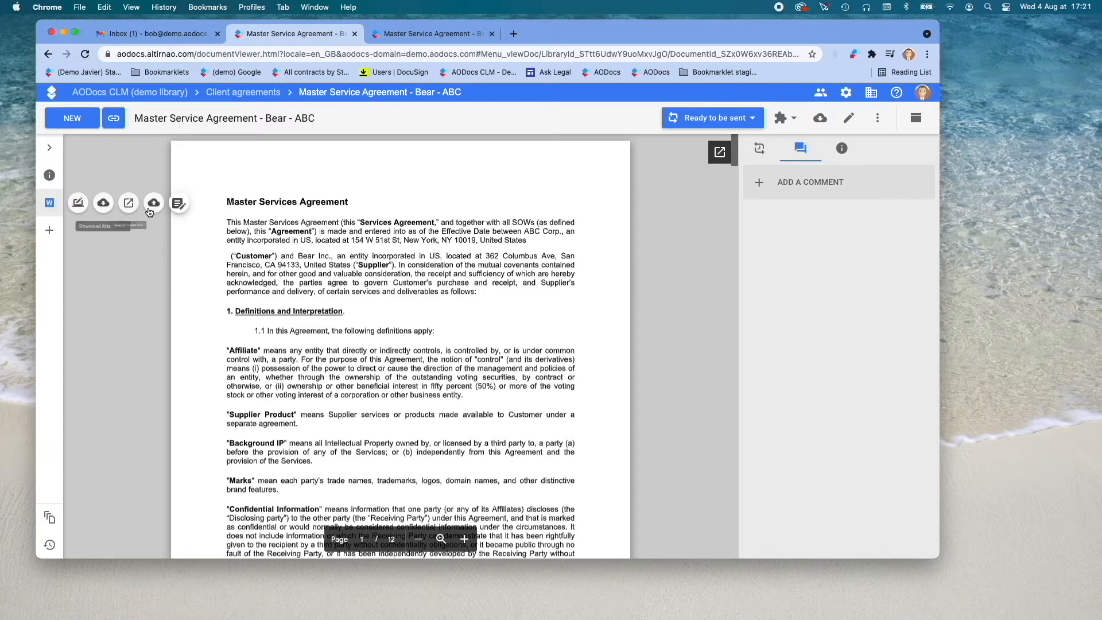
{"action": "mouse_move", "coordinate": [179, 202]}
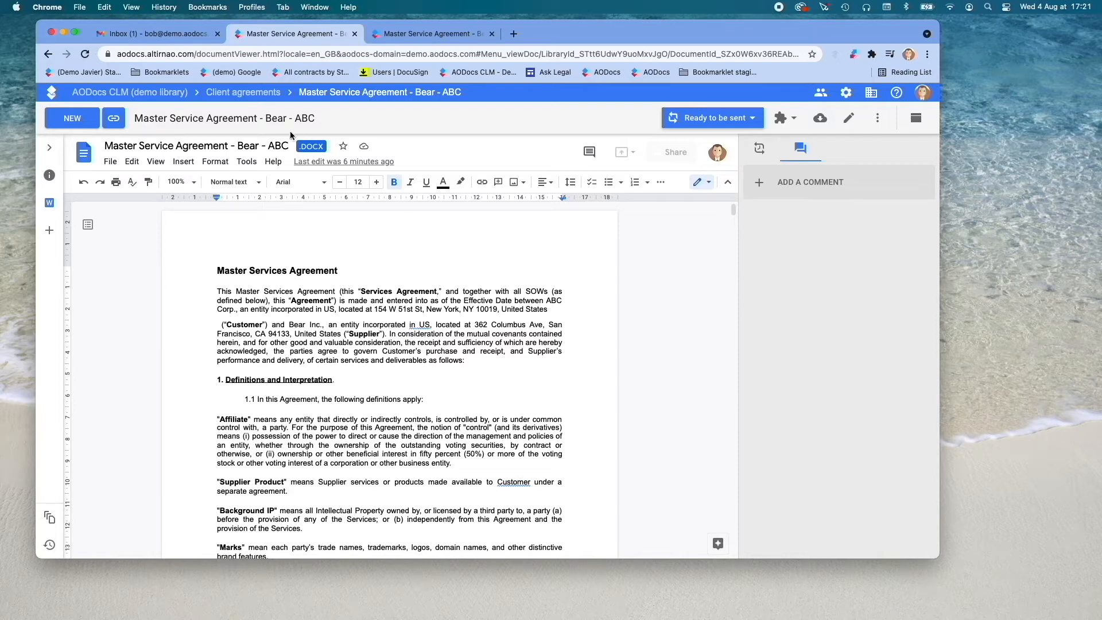
{"action": "mouse_move", "coordinate": [308, 161]}
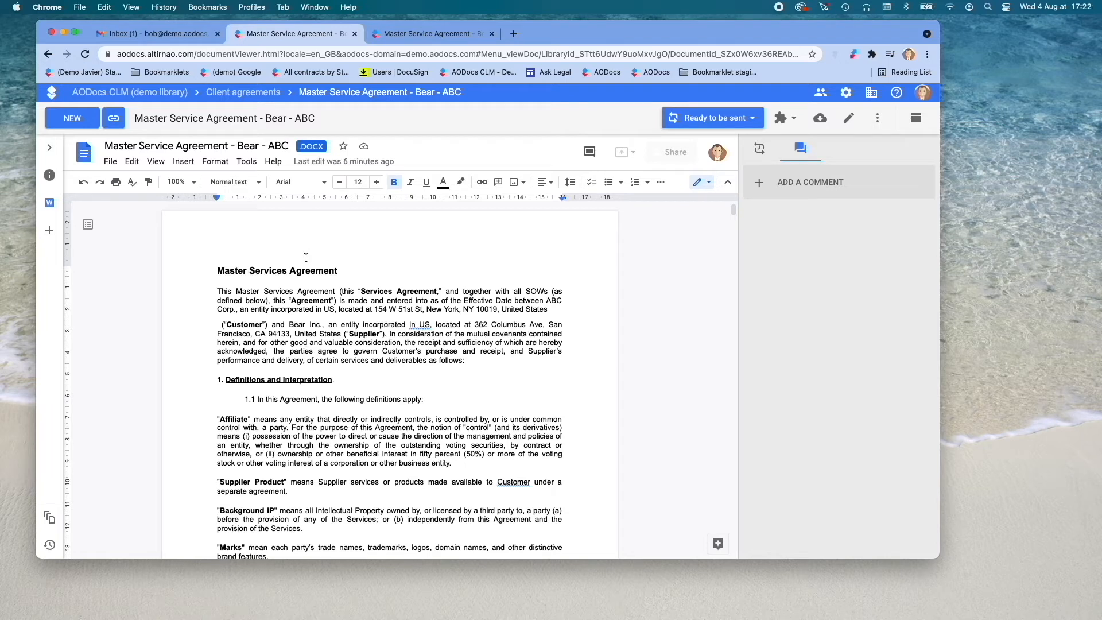
{"action": "mouse_move", "coordinate": [339, 250]}
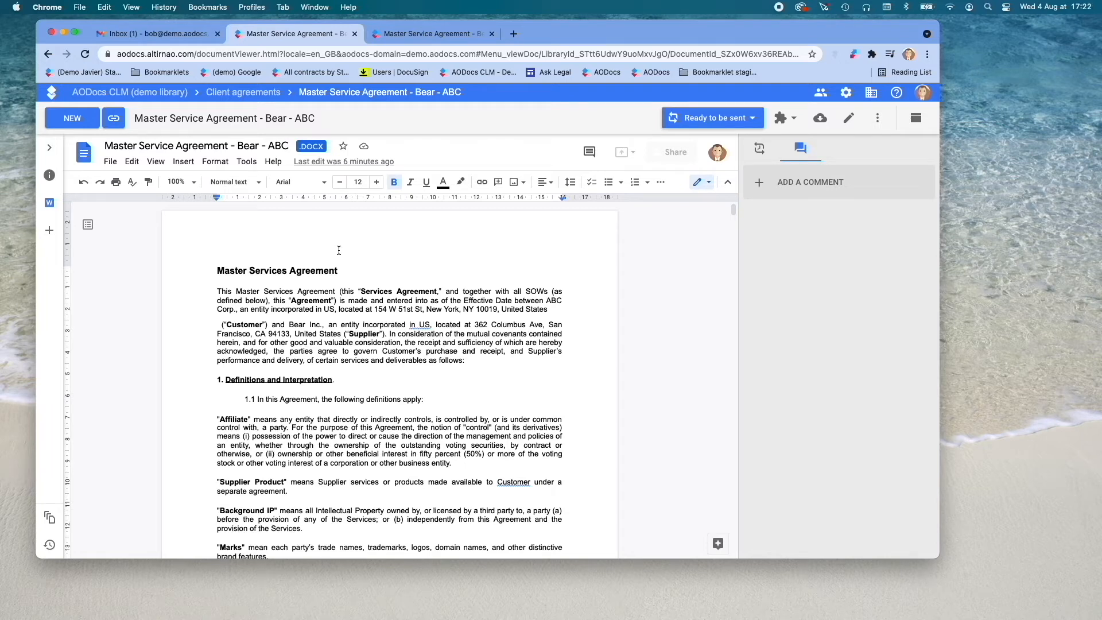
{"action": "left_click_drag", "start_coordinate": [216, 419], "coordinate": [455, 463]}
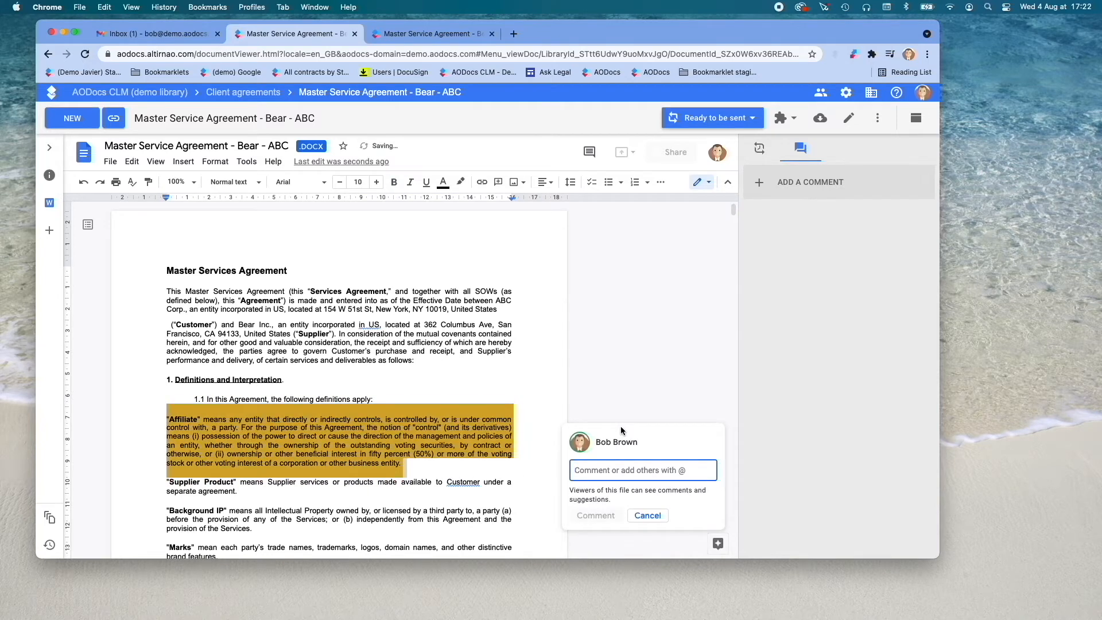
{"action": "type", "text": "@"}
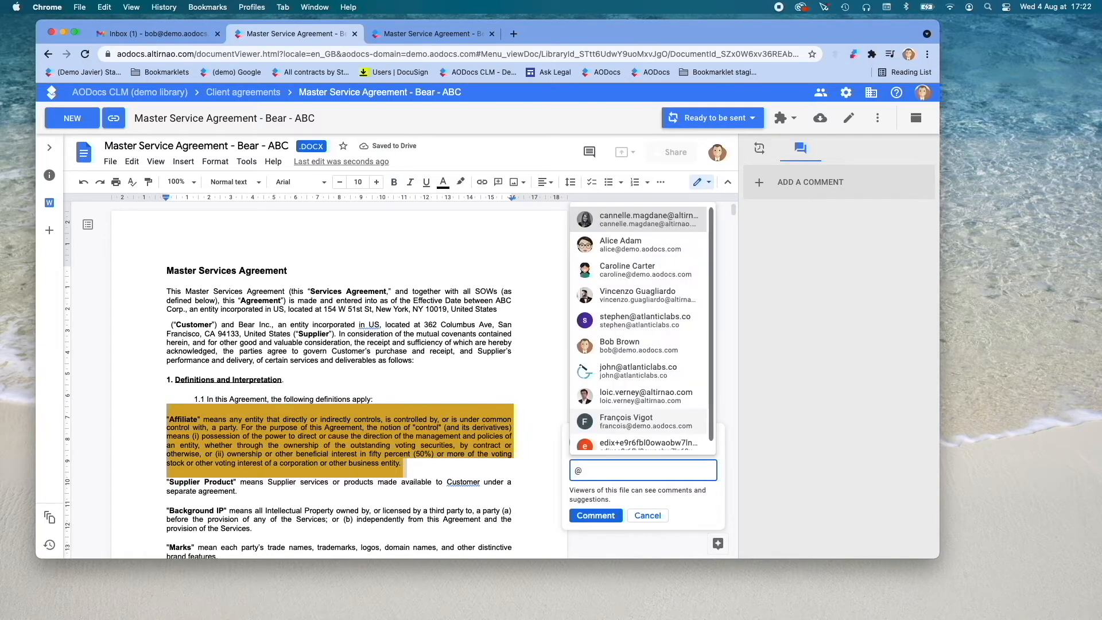
{"action": "type", "text": "cannelle"}
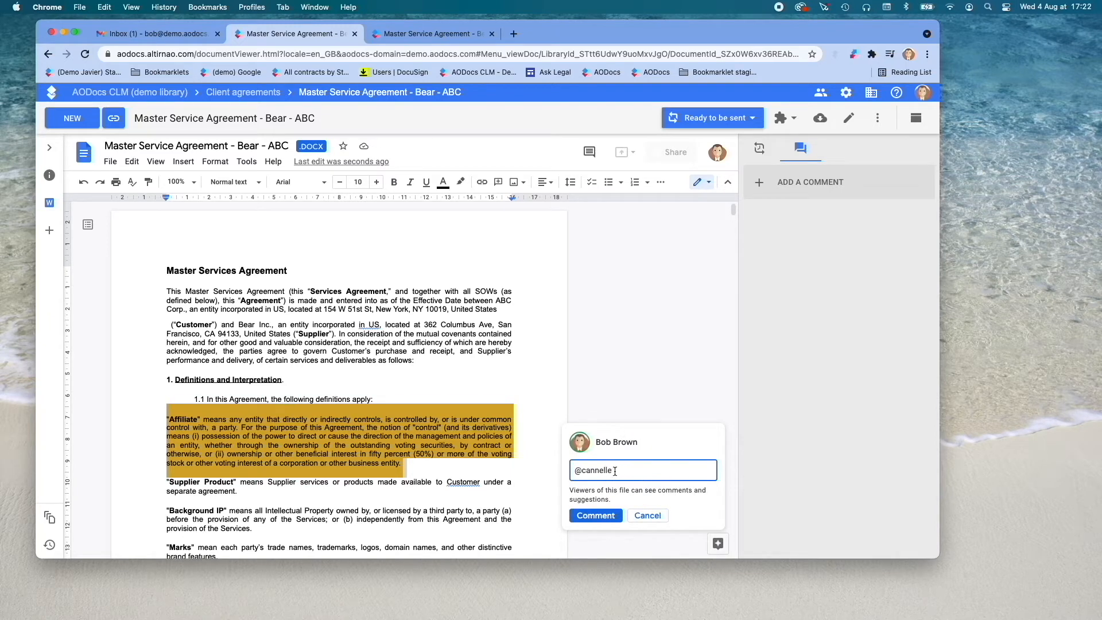
{"action": "type", "text": "cannelle"}
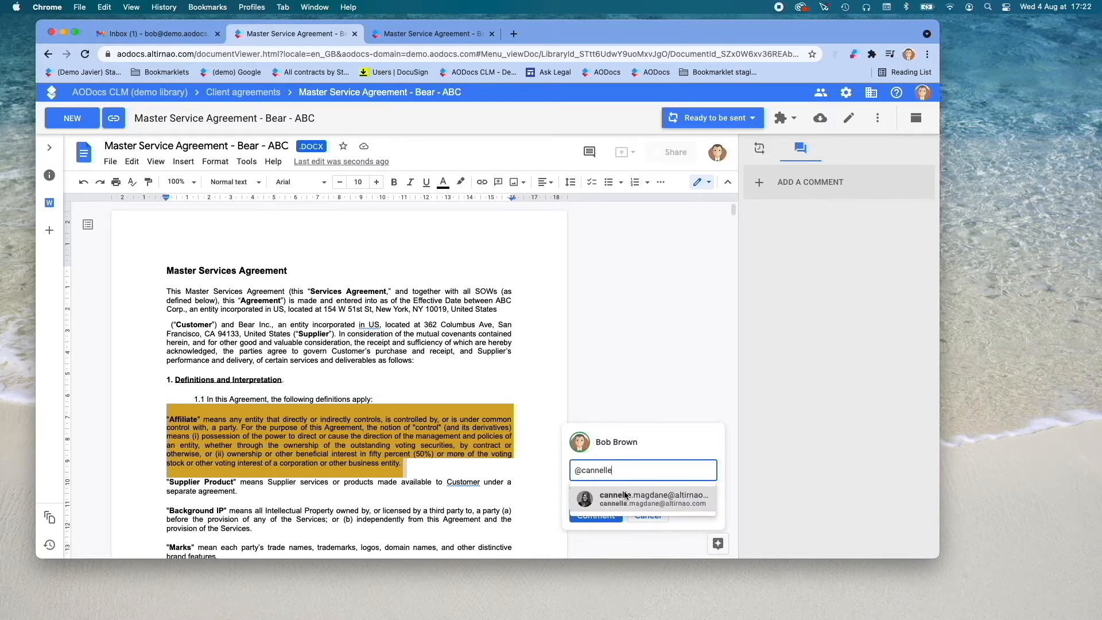
{"action": "type", "text": "Please rev"}
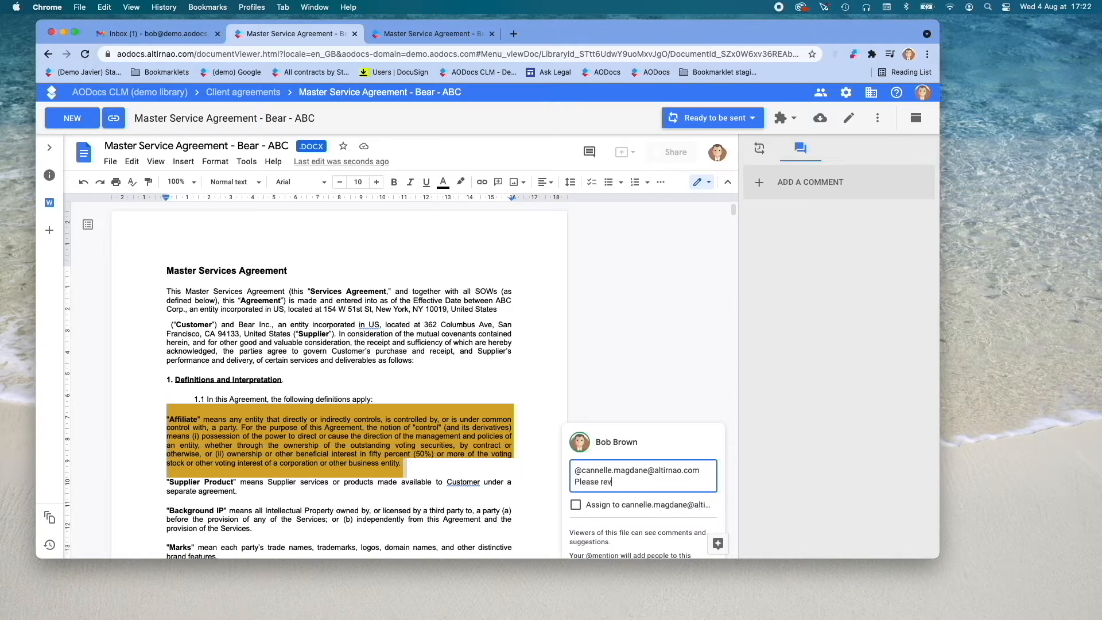
{"action": "left_click", "coordinate": [575, 505]}
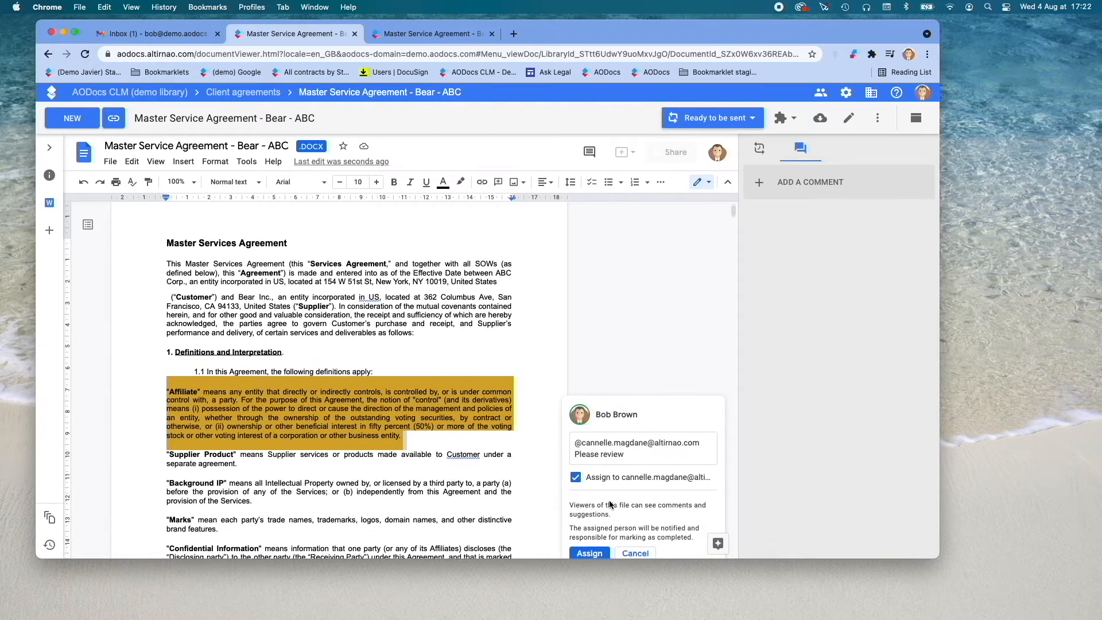
{"action": "left_click", "coordinate": [590, 553]}
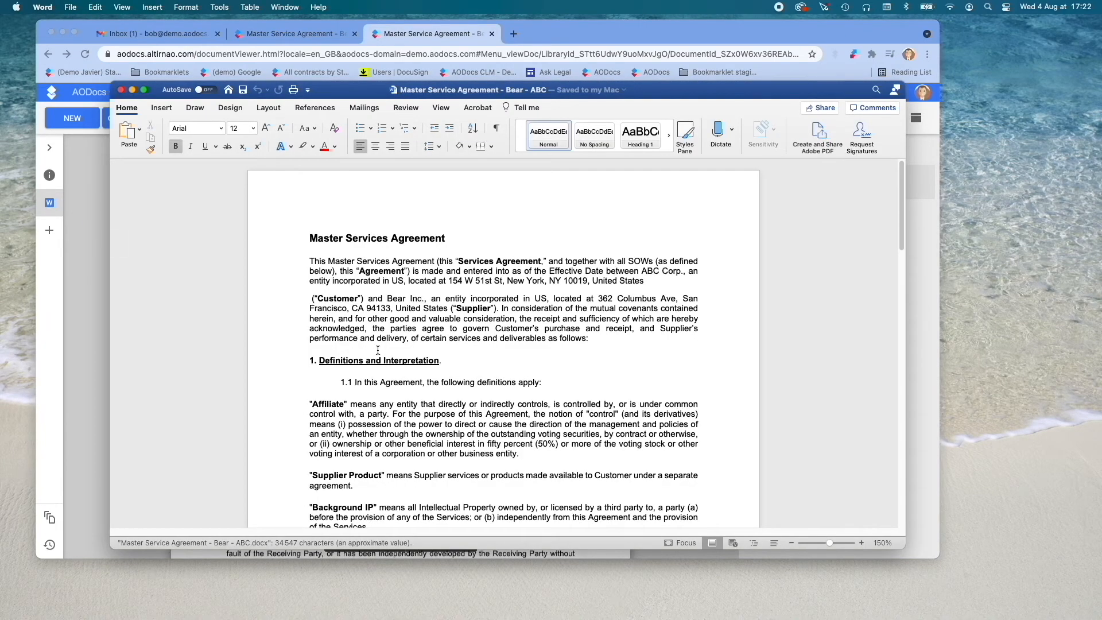
{"action": "mouse_move", "coordinate": [718, 295]}
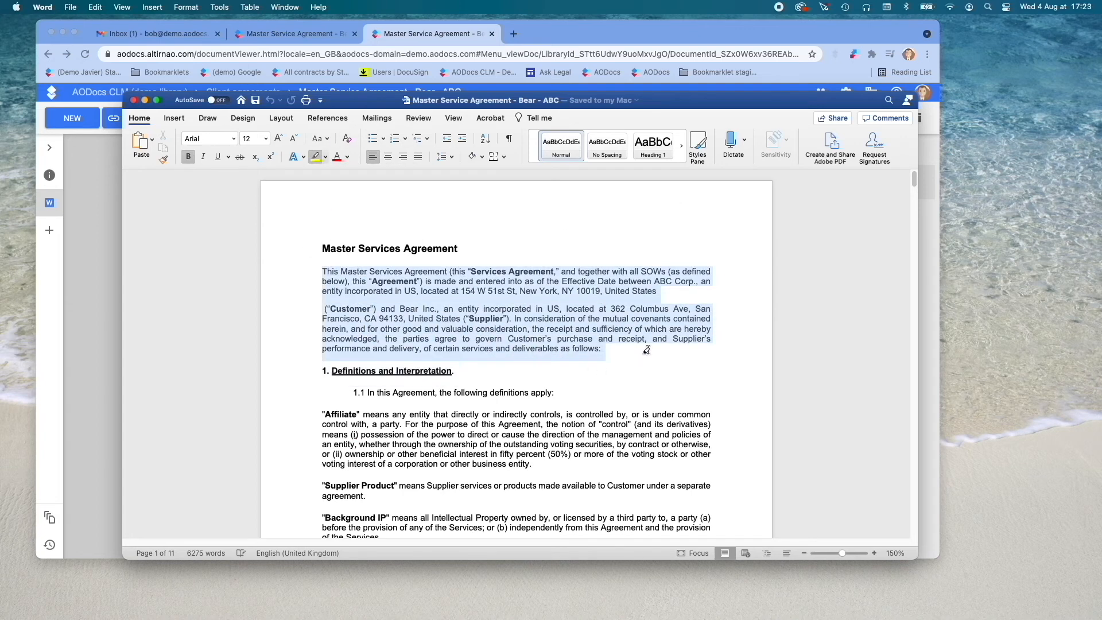
Apply yellow text highlight to the selected two opening paragraphs
{"action": "left_click", "coordinate": [314, 156]}
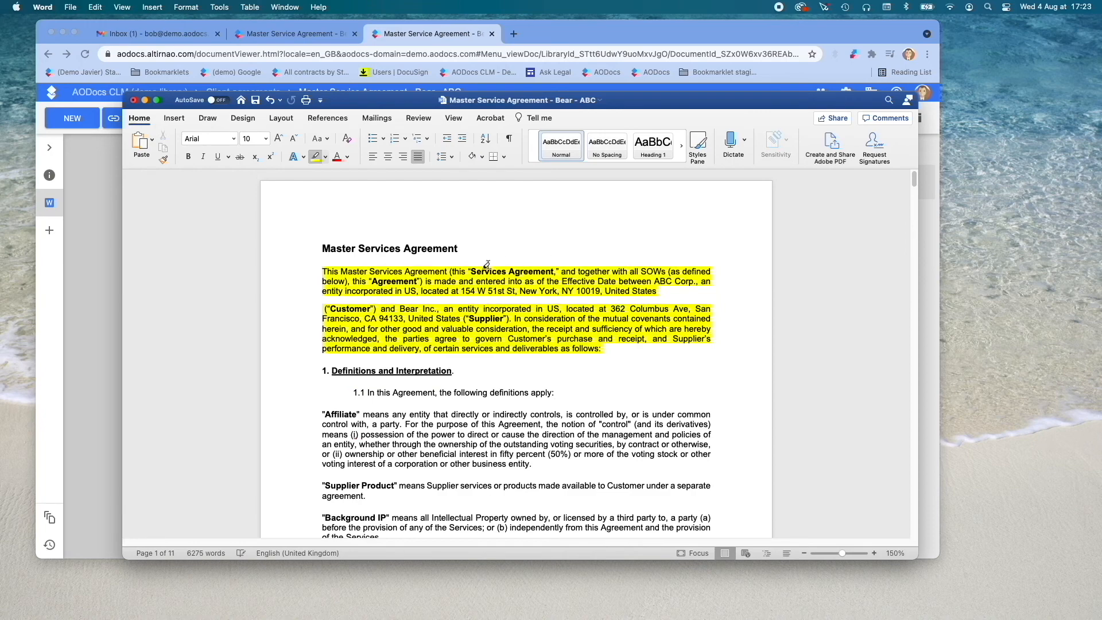